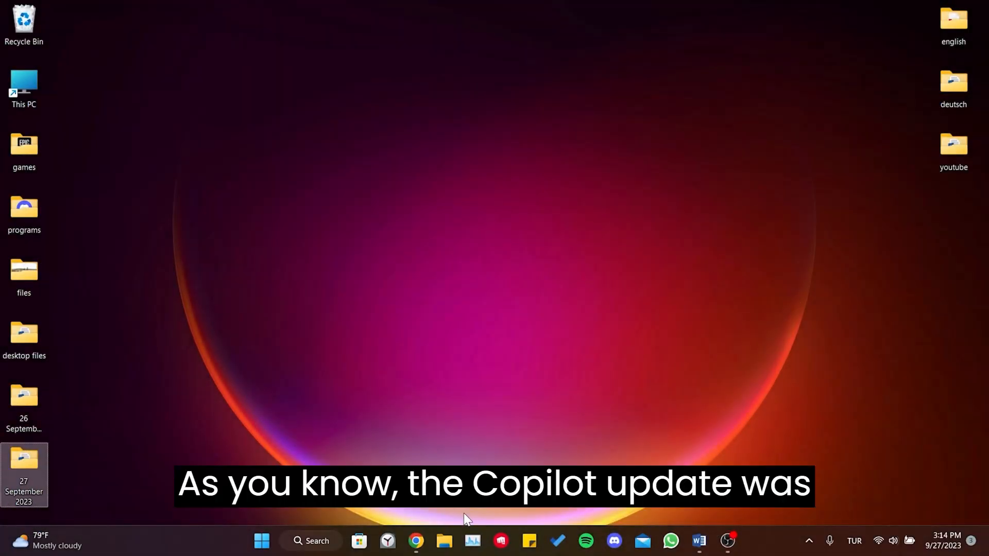
# Bring up the Copilot release-date search in Chrome and highlight September 26, 2023 in the snippet.
pyautogui.click(415, 541)
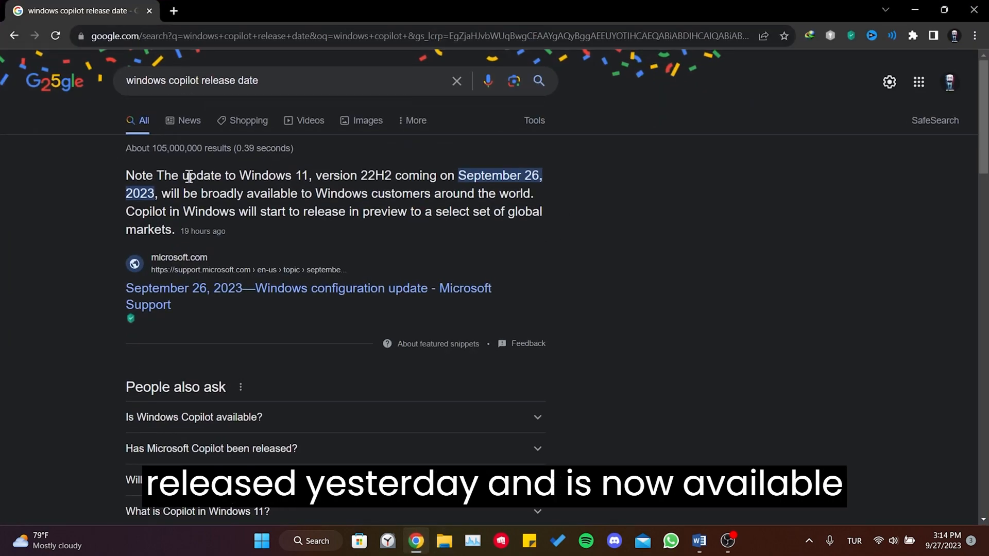
pyautogui.moveTo(156, 175); pyautogui.dragTo(527, 175)
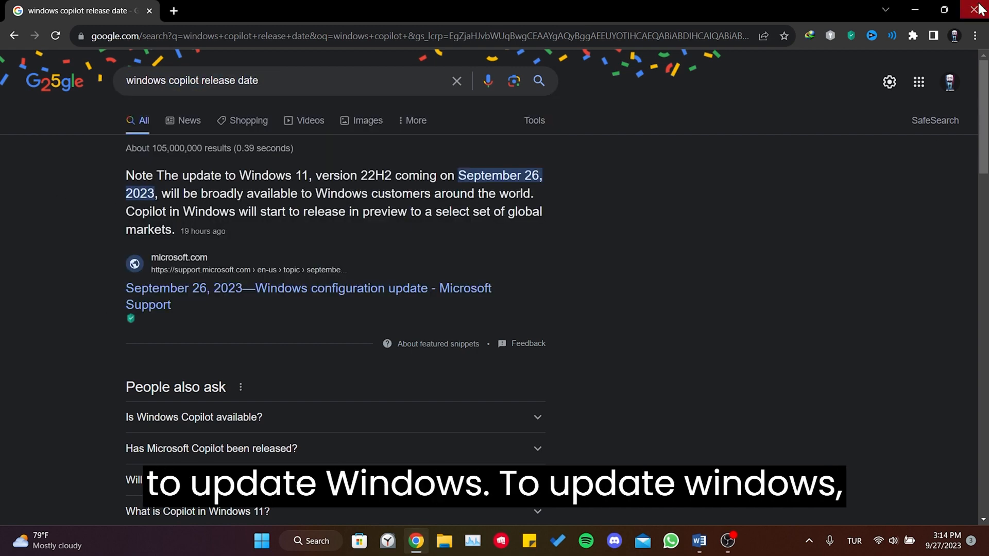
# Leave Chrome and go to the Windows Update page in Settings.
pyautogui.click(976, 11)
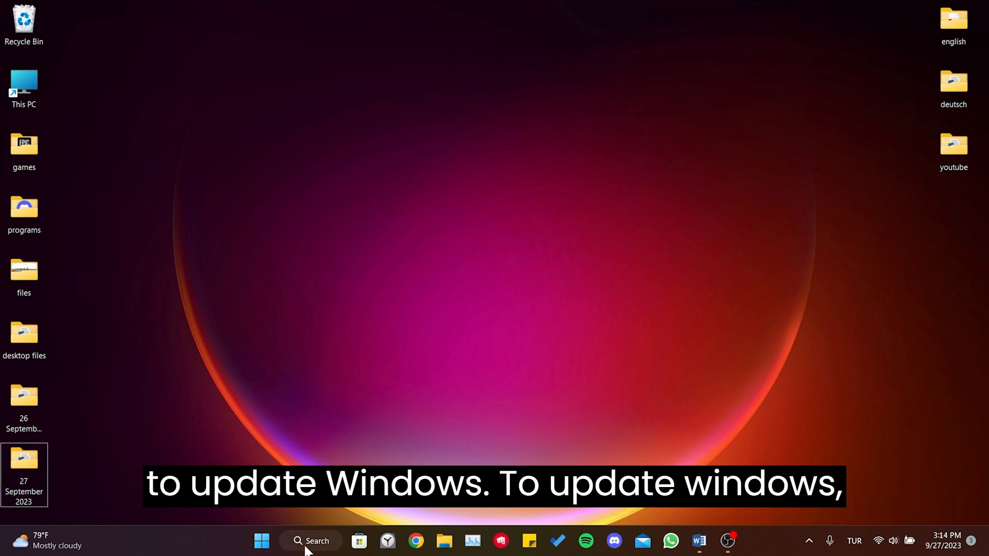
pyautogui.click(310, 541)
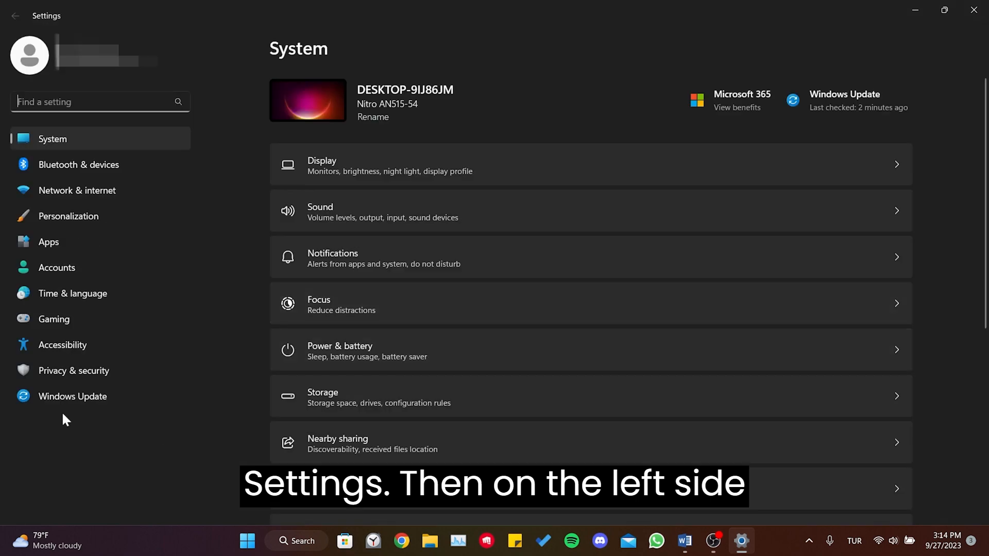
pyautogui.click(72, 396)
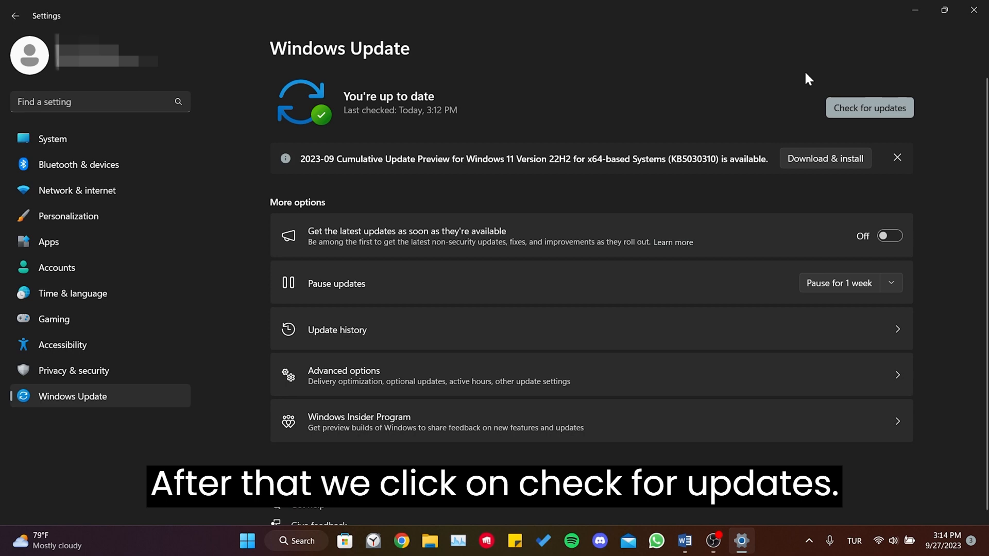
# Check for updates and start downloading and installing the KB5030310 preview.
pyautogui.click(868, 109)
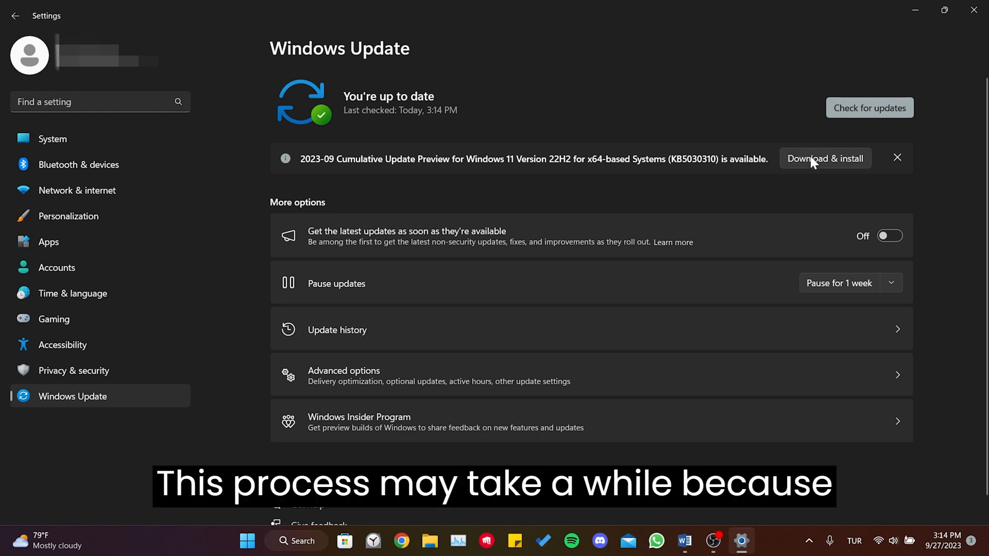
pyautogui.click(824, 158)
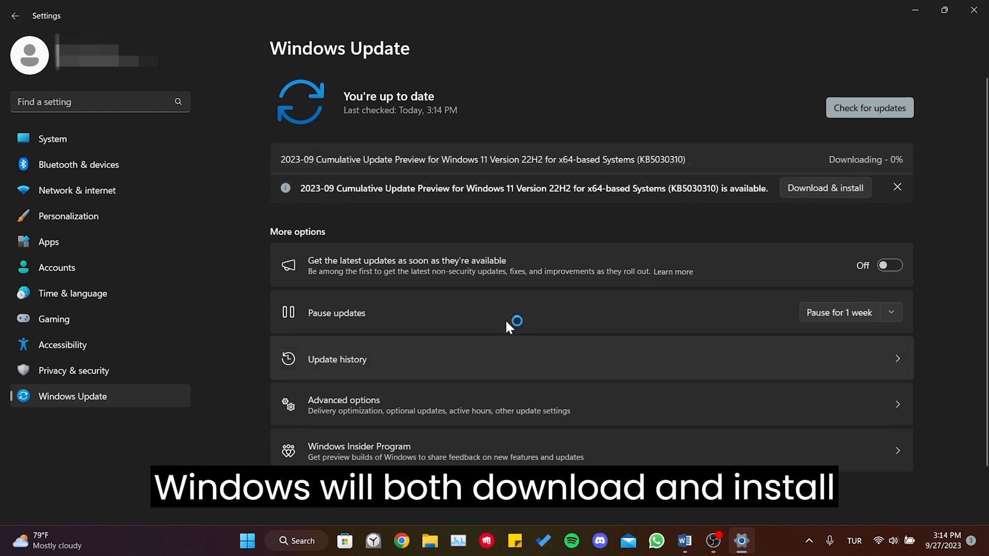
pyautogui.click(896, 187)
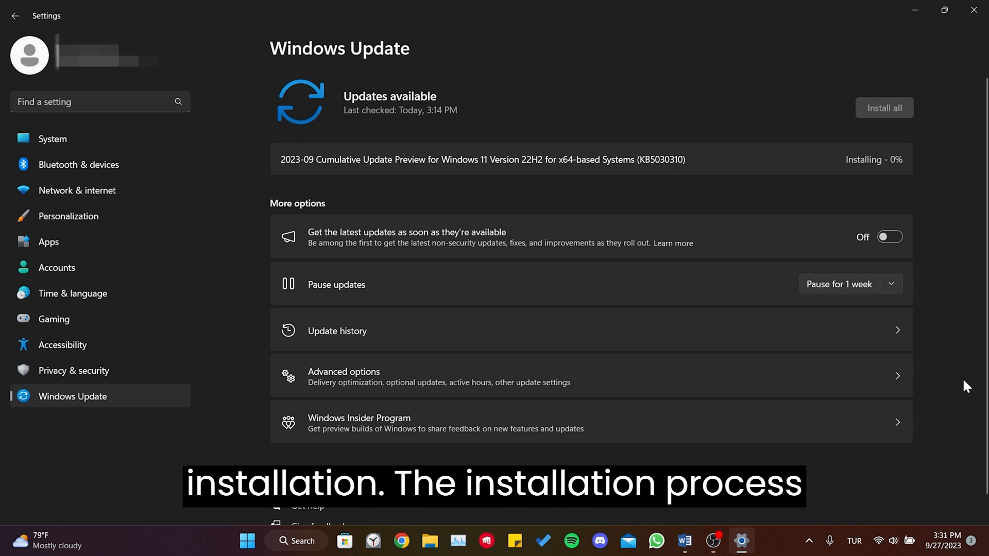
pyautogui.moveTo(916, 239)
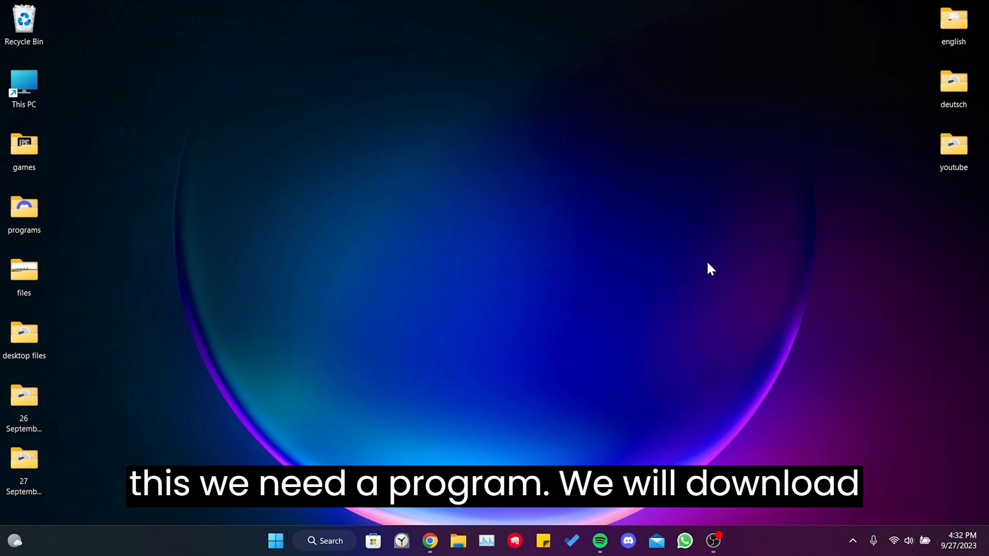
# Download ViVeTool-v0.3.3.zip from the GitHub releases Assets to the desktop.
pyautogui.click(429, 541)
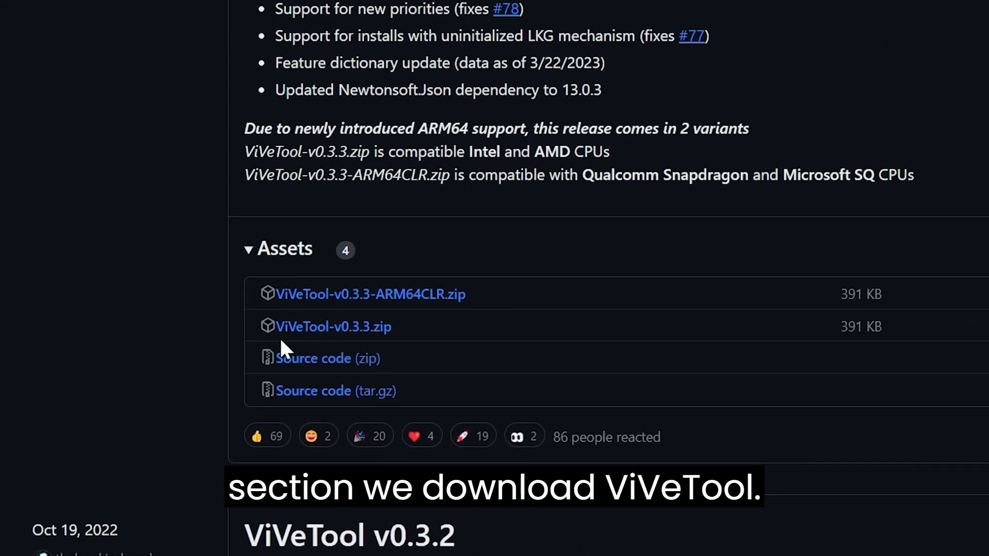
pyautogui.click(333, 326)
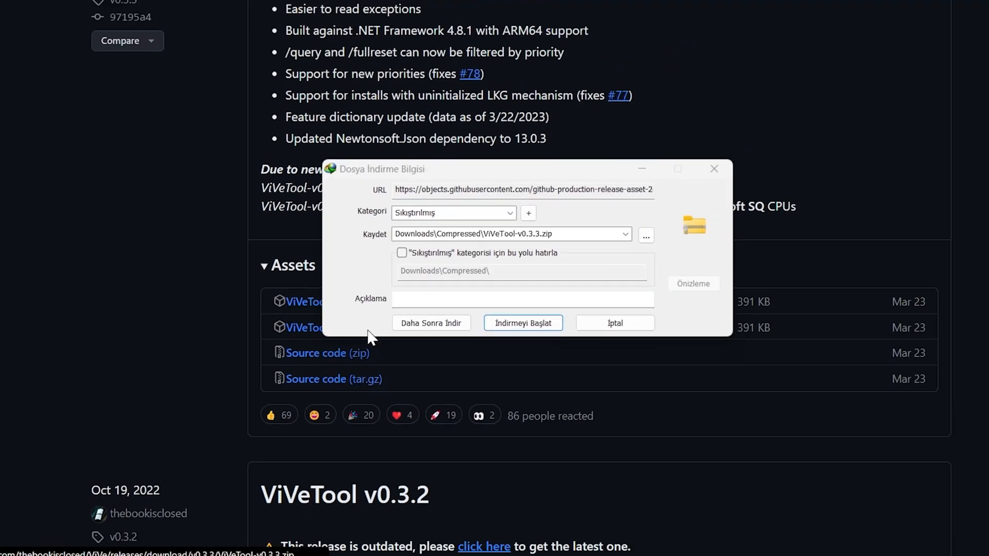
pyautogui.click(523, 322)
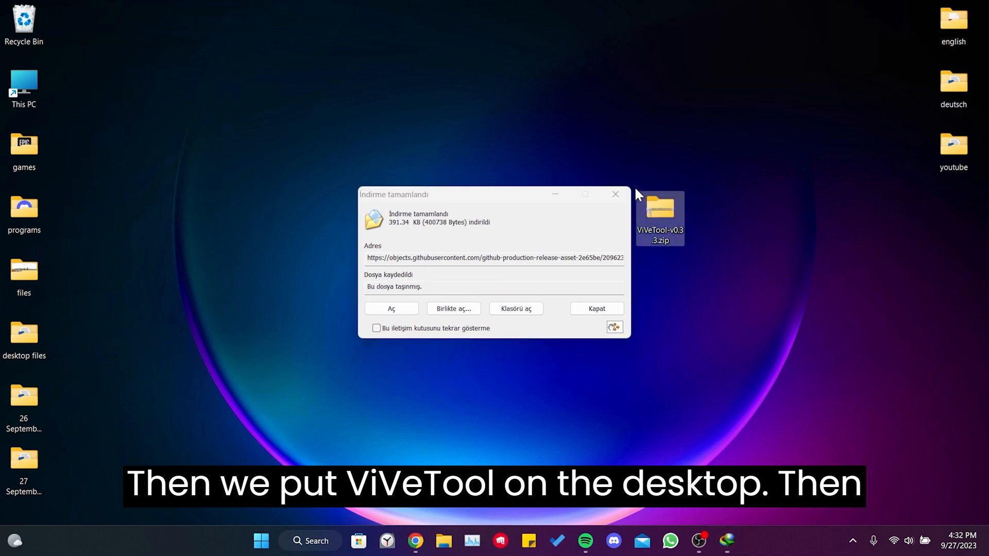
# Extract the ViVeTool zip into a folder on the desktop.
pyautogui.rightClick(659, 217)
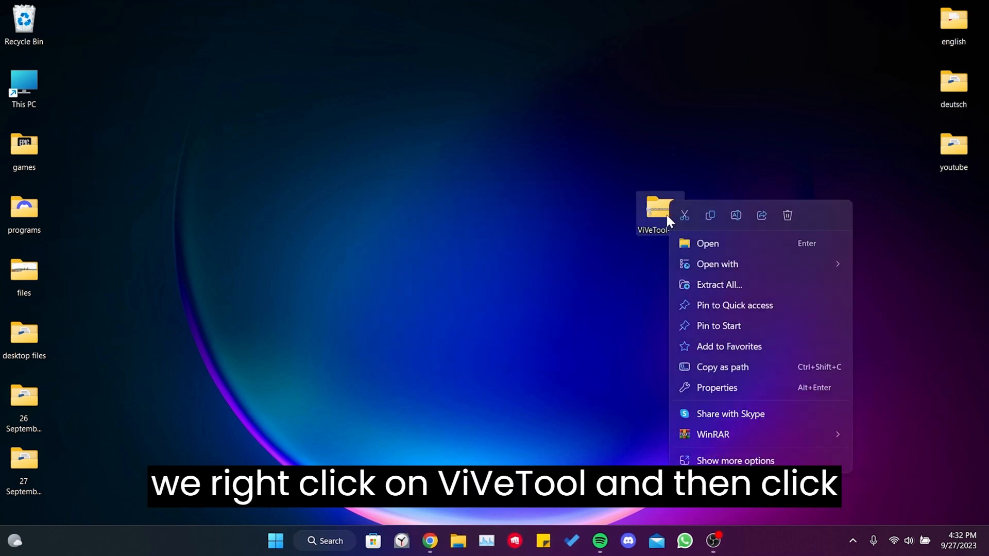
pyautogui.click(718, 285)
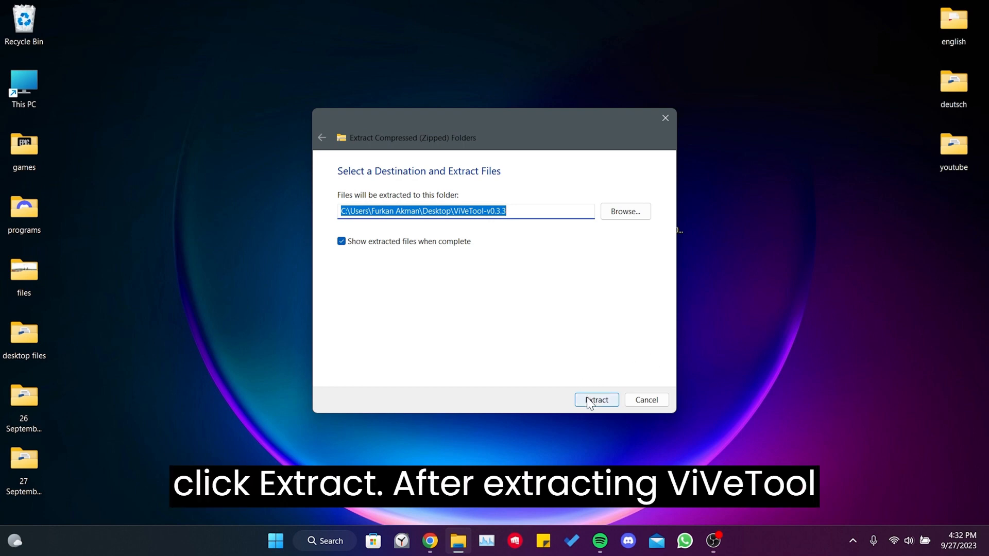
pyautogui.click(595, 399)
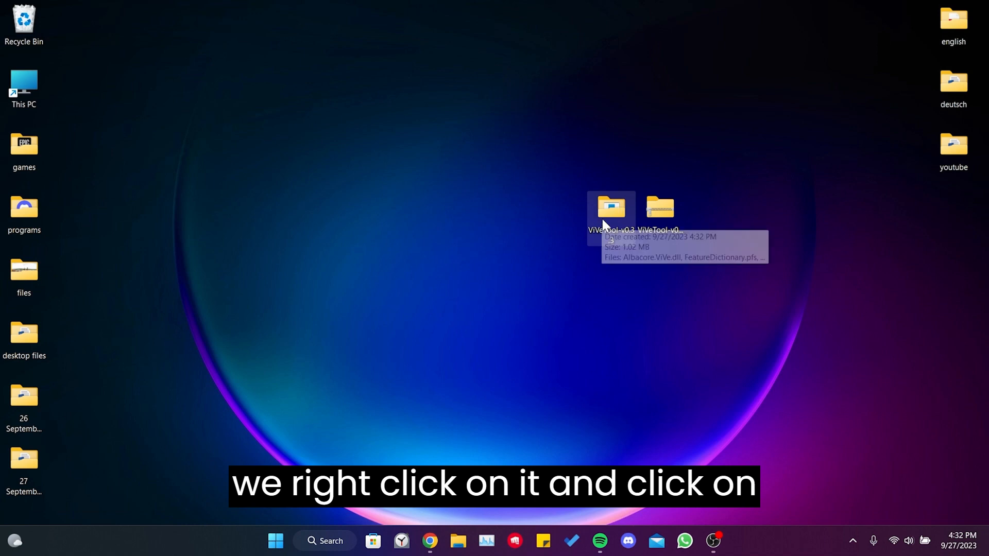
# Copy the extracted ViVeTool-v0.3.3 folder's path to the clipboard.
pyautogui.rightClick(611, 208)
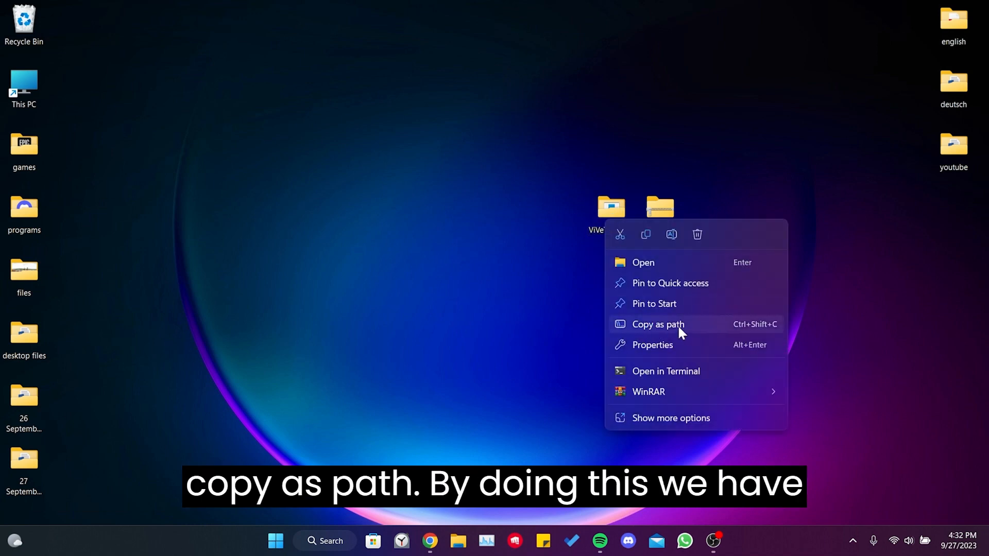
pyautogui.click(658, 324)
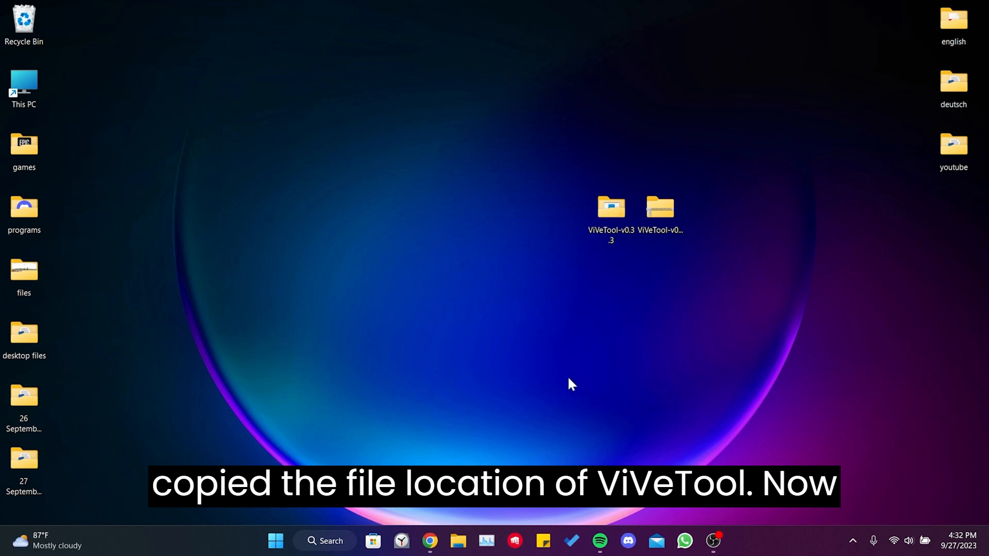
# Launch cmd as administrator and point it at "C:\Users\Furkan Akman\Desktop\ViVeTool-v0.3.3".
pyautogui.click(325, 541)
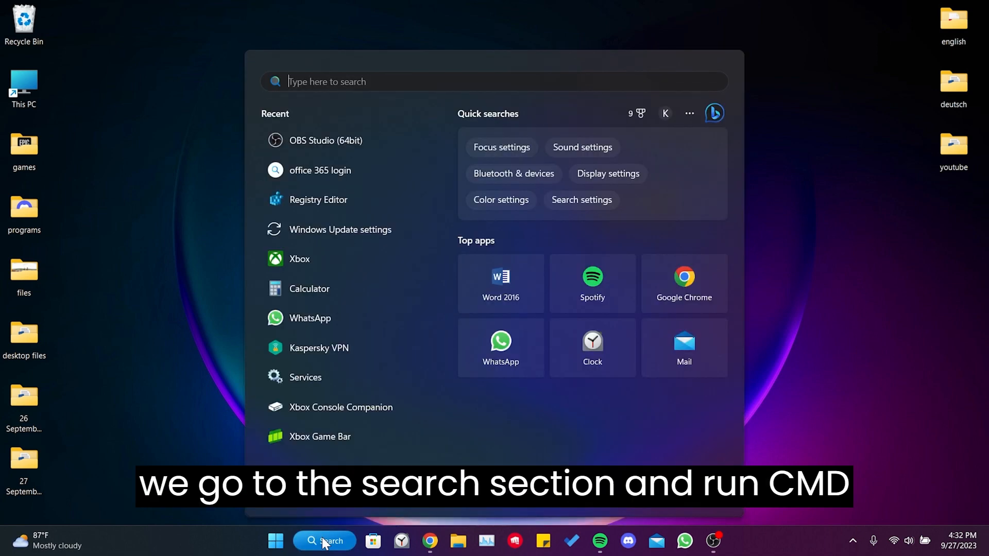
pyautogui.write('cmd')
pyautogui.write('cd')
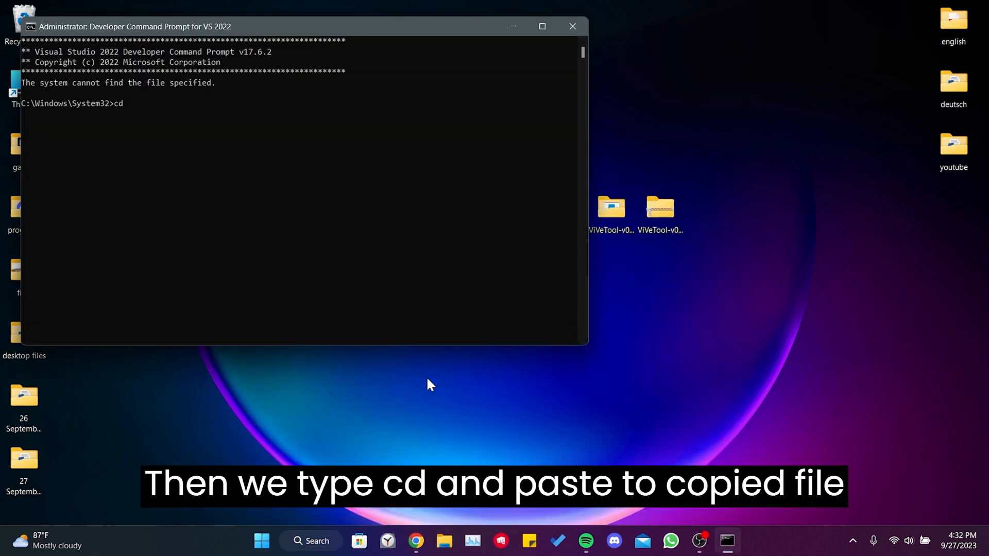
pyautogui.write('"C:\\Users\\Furkan Akman\\Desktop\\ViVeTool-v0.3.3"')
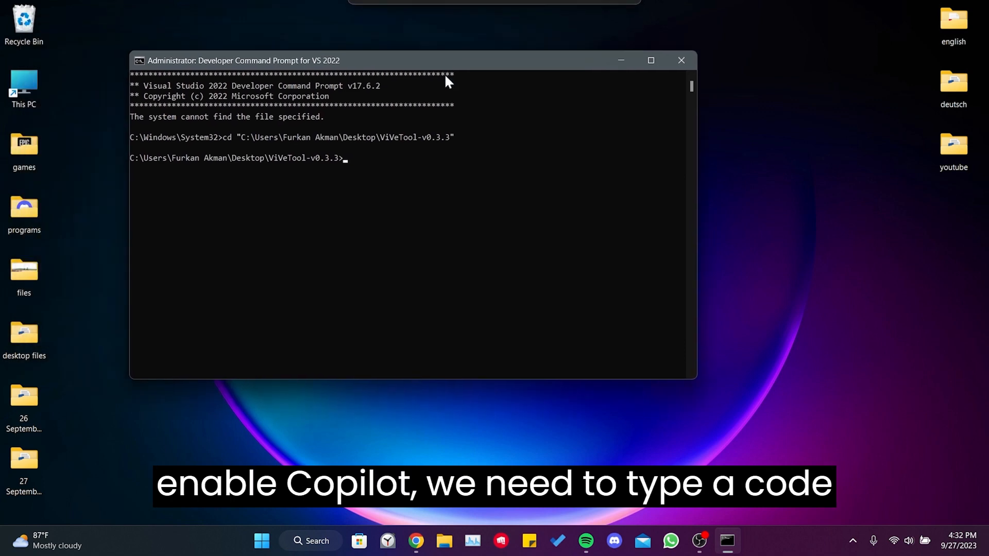
pyautogui.moveTo(423, 170)
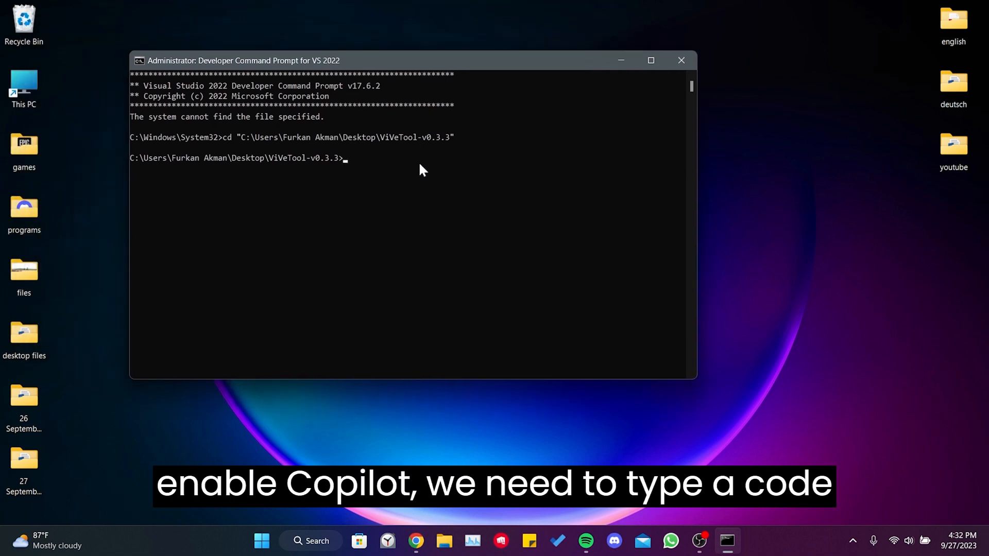
pyautogui.moveTo(369, 168)
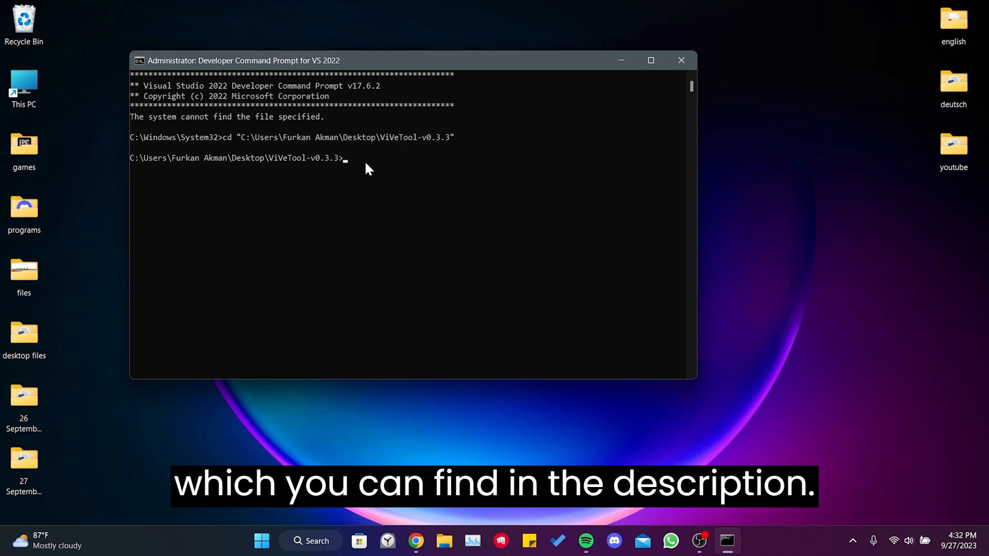
pyautogui.moveTo(391, 175)
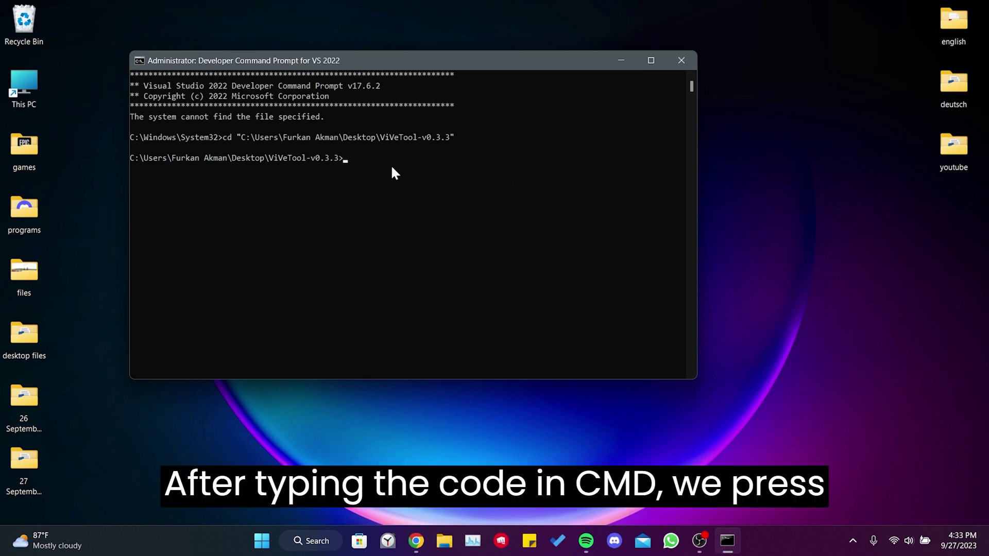
# Run the vivetool /enable command for the Copilot feature ids, then close Command Prompt.
pyautogui.press('Return')
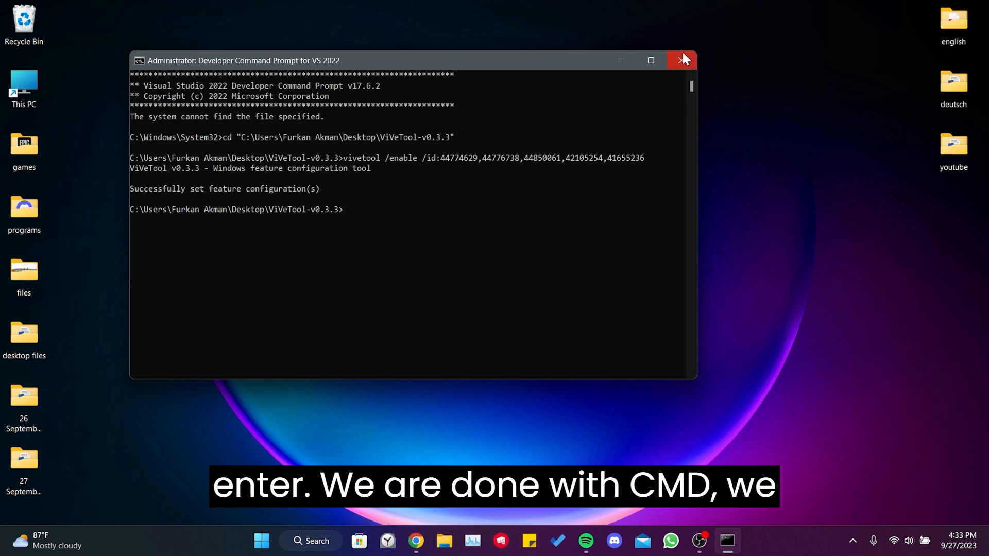
pyautogui.click(682, 60)
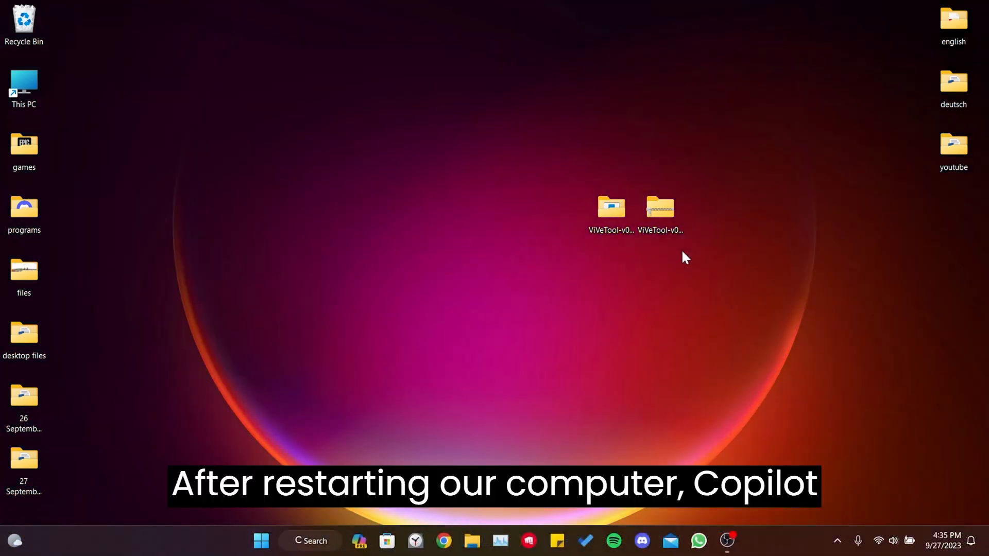
pyautogui.moveTo(375, 543)
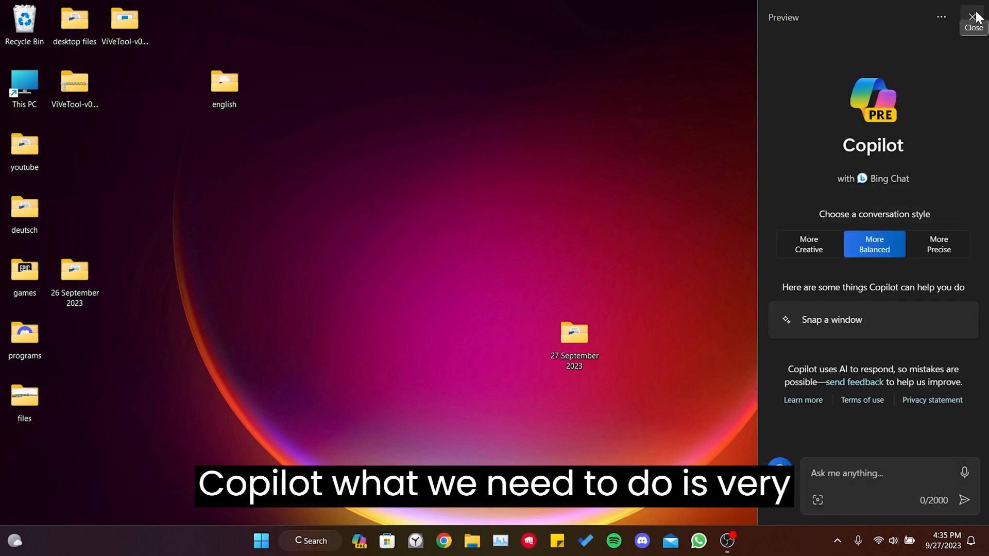
pyautogui.click(973, 18)
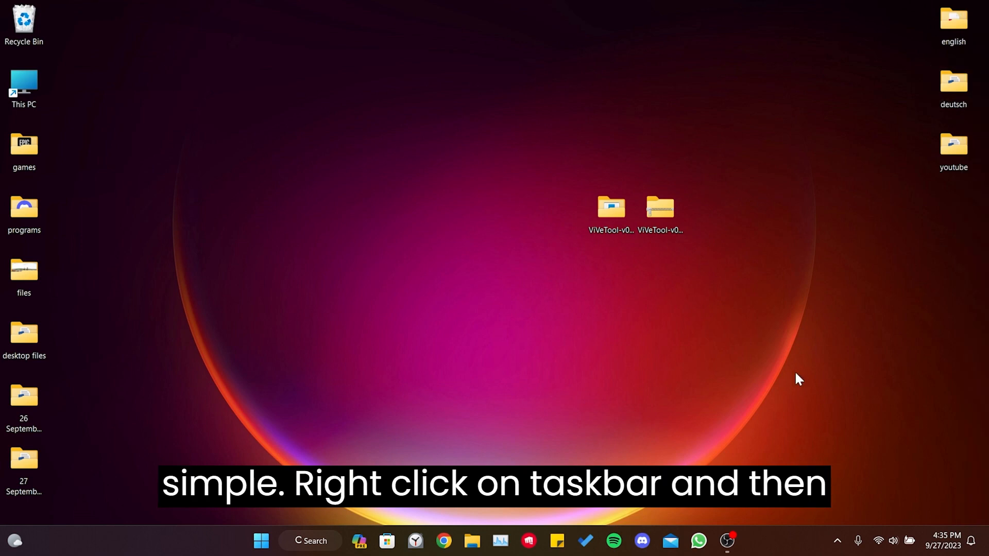
pyautogui.moveTo(199, 546)
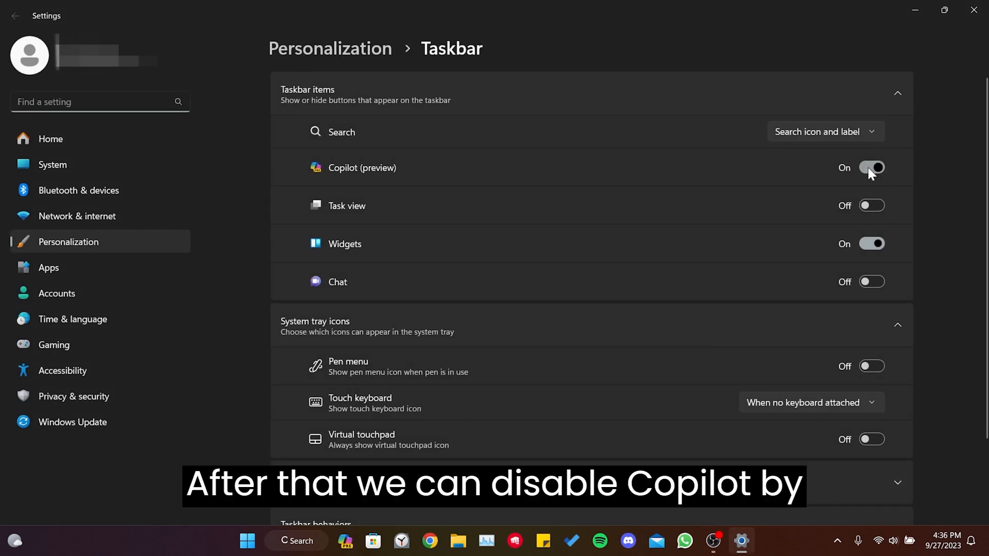
pyautogui.click(871, 167)
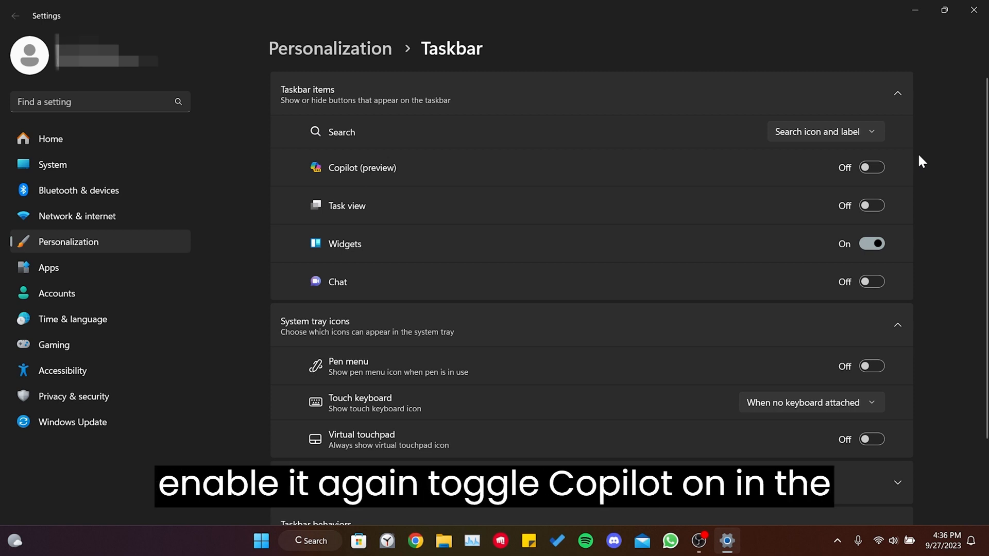
pyautogui.click(871, 167)
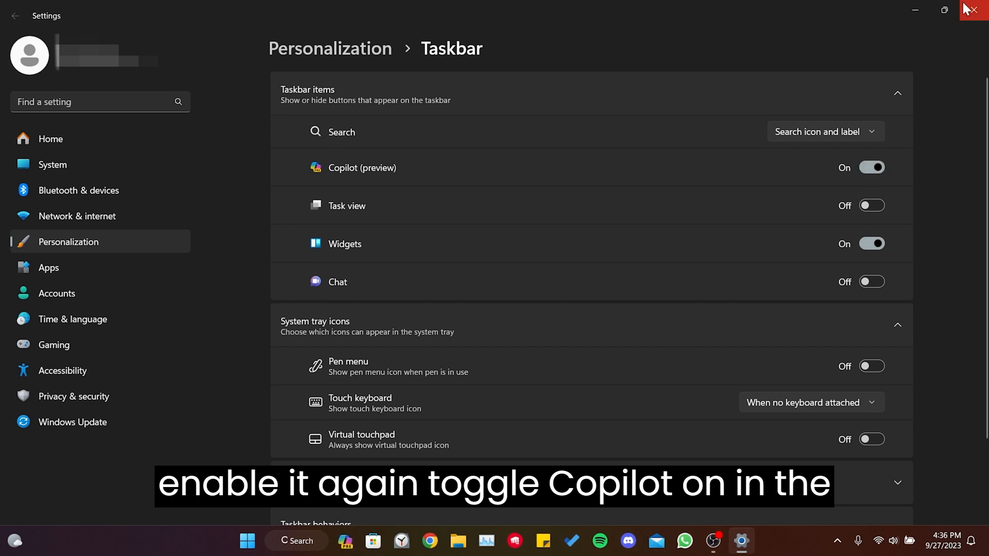
pyautogui.click(977, 10)
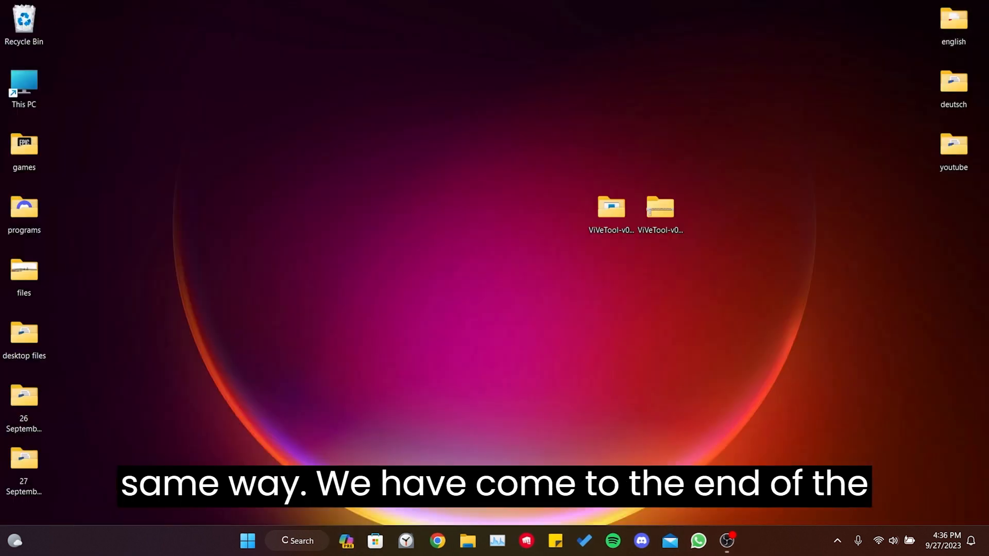